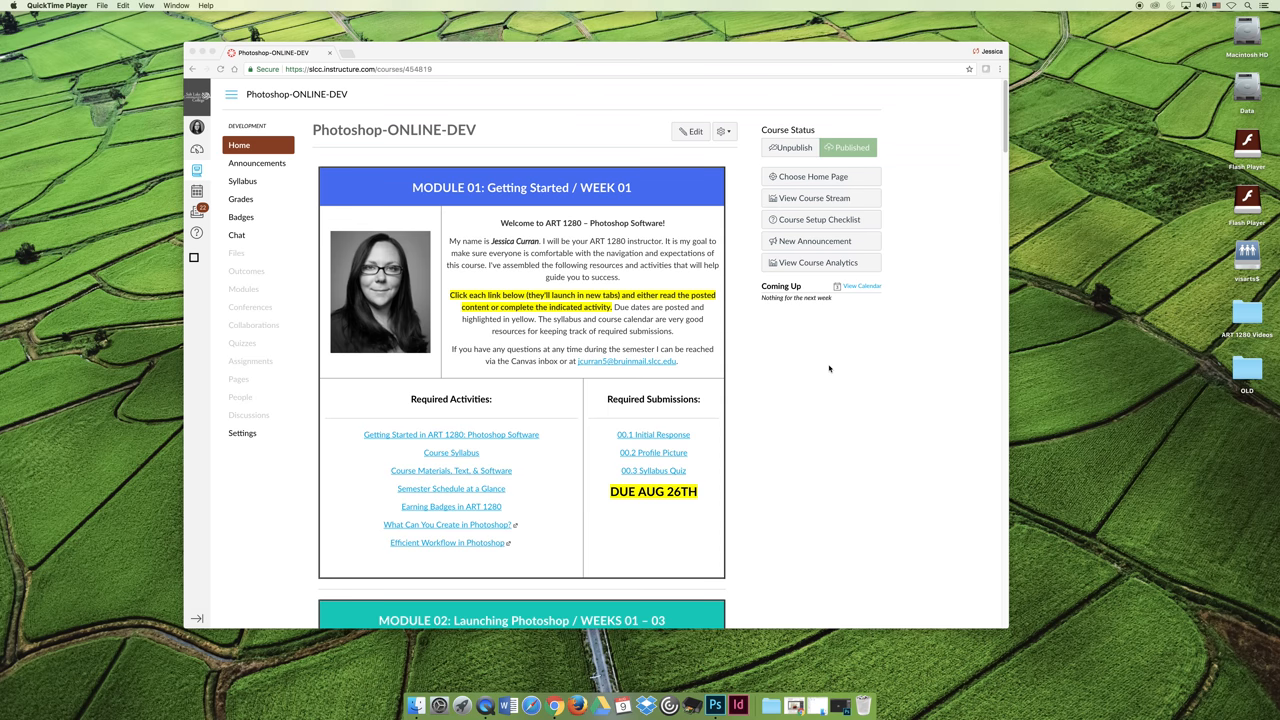
mouse_move(340, 76)
type("sl")
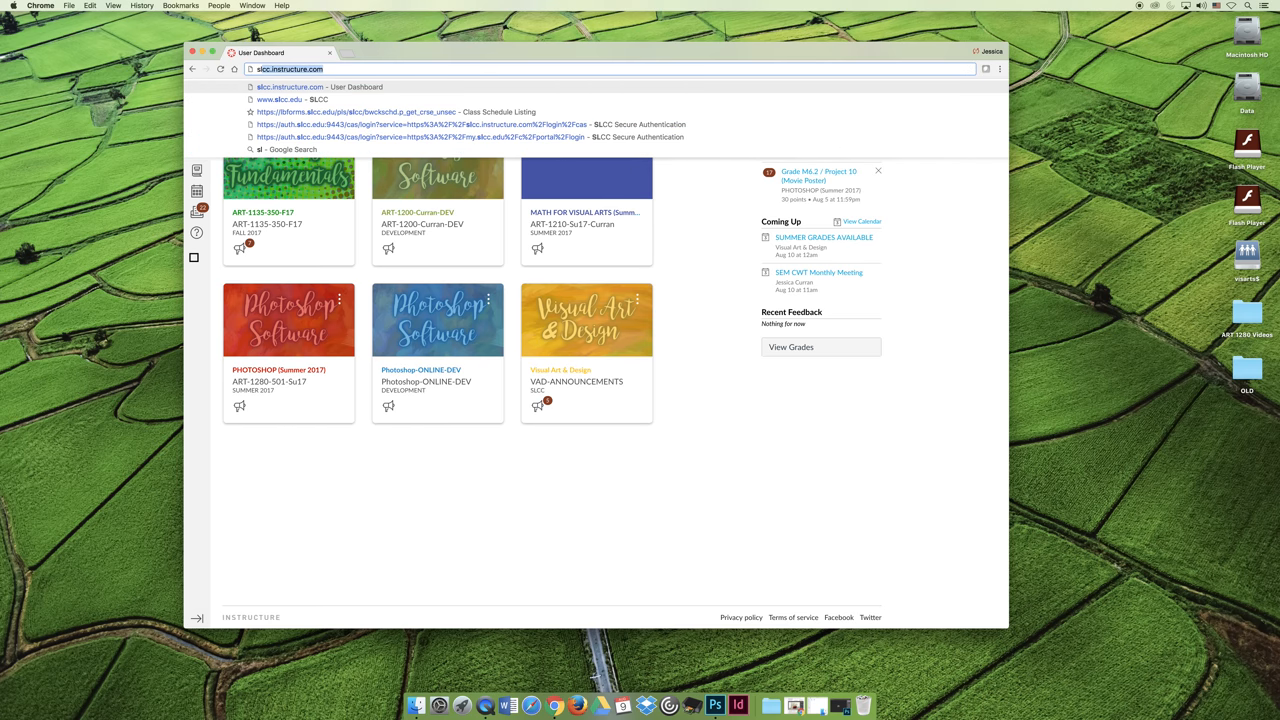
From the slcc.edu homepage, reach Canvas through the MySLCC quick links
left_click(290, 100)
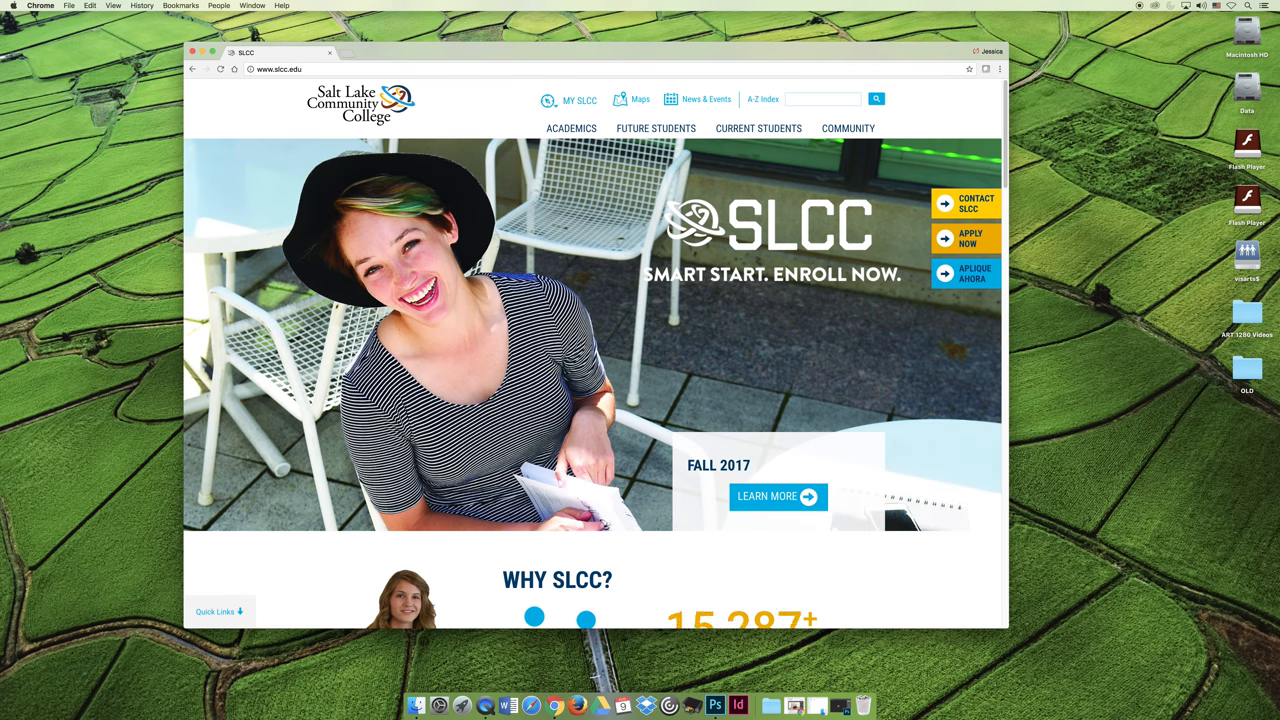
left_click(580, 100)
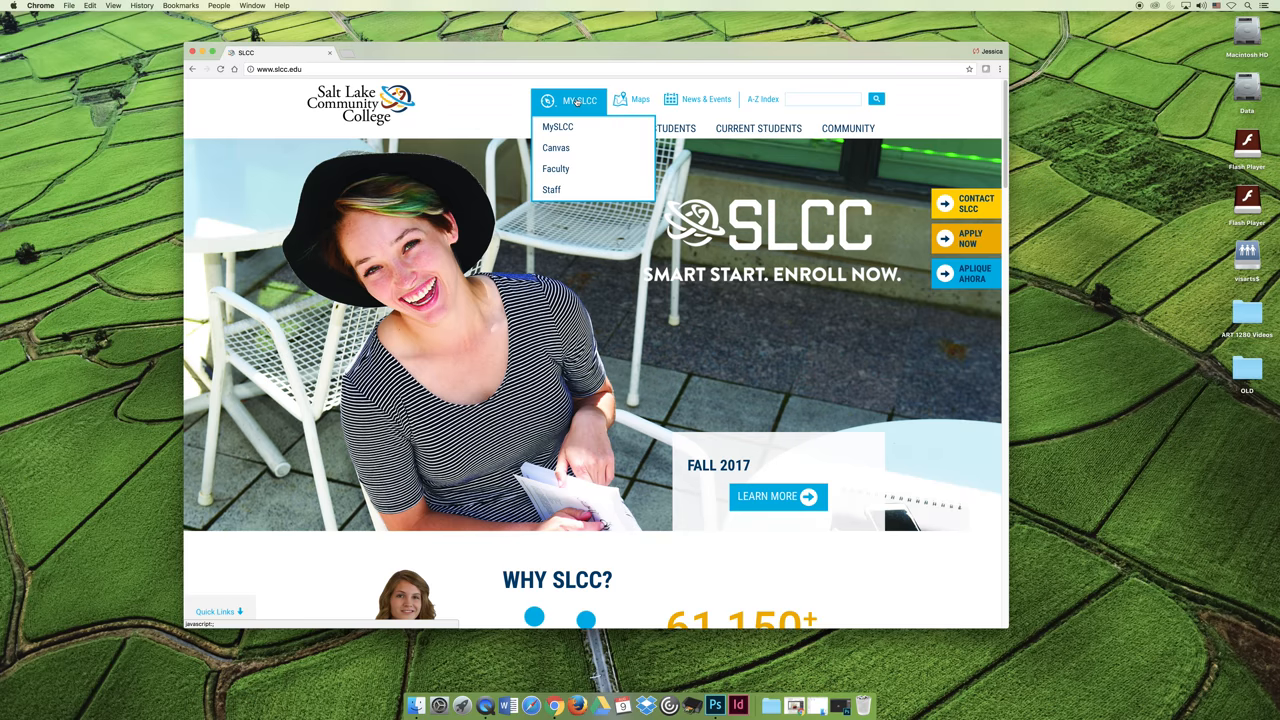
mouse_move(556, 128)
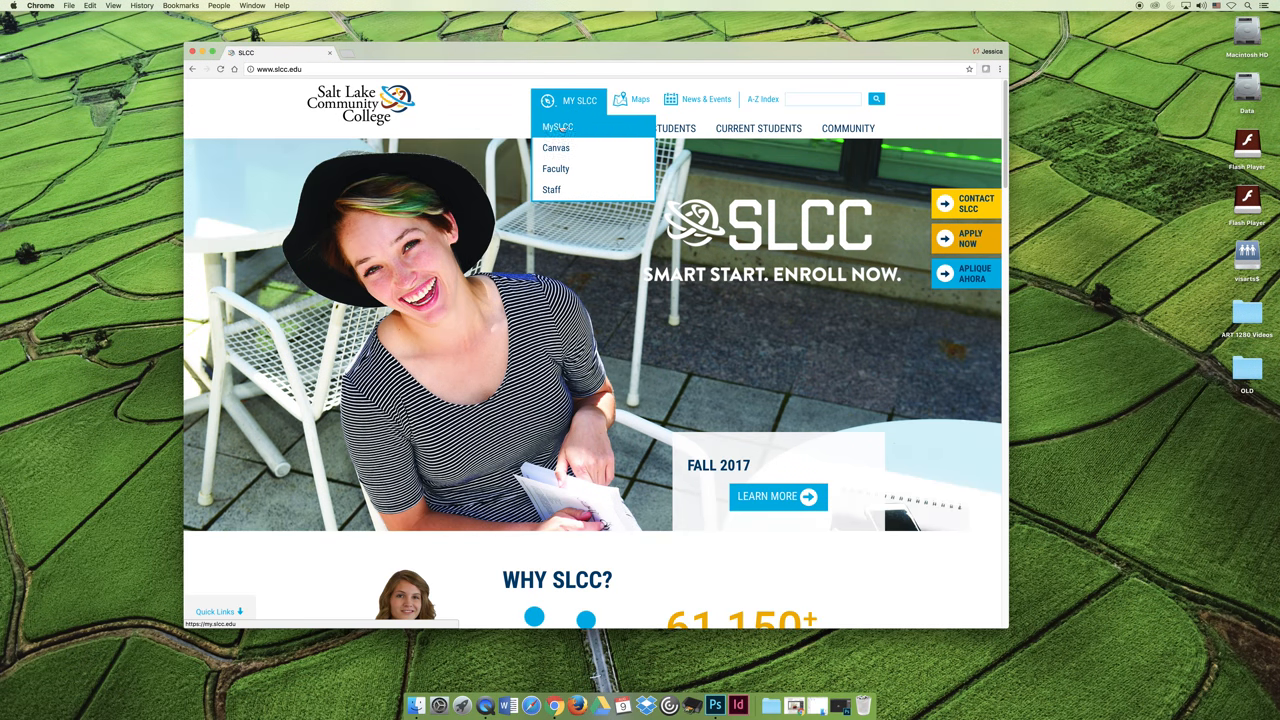
mouse_move(552, 190)
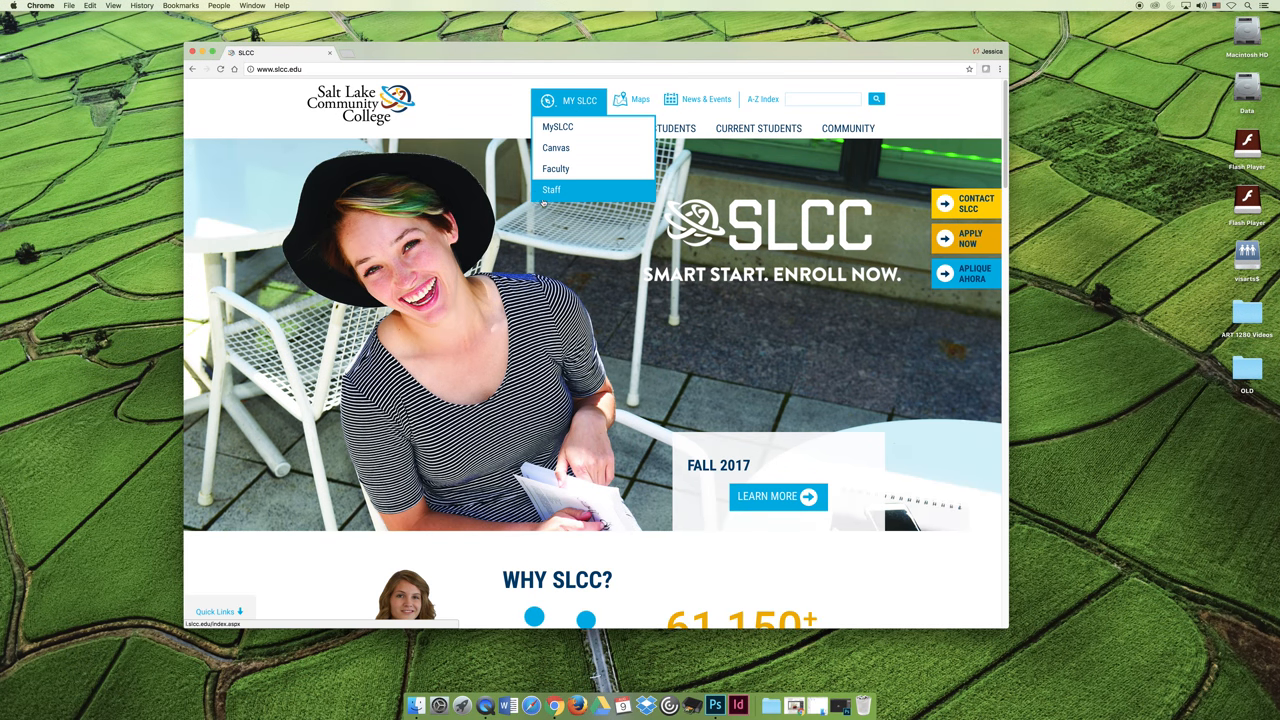
mouse_move(556, 148)
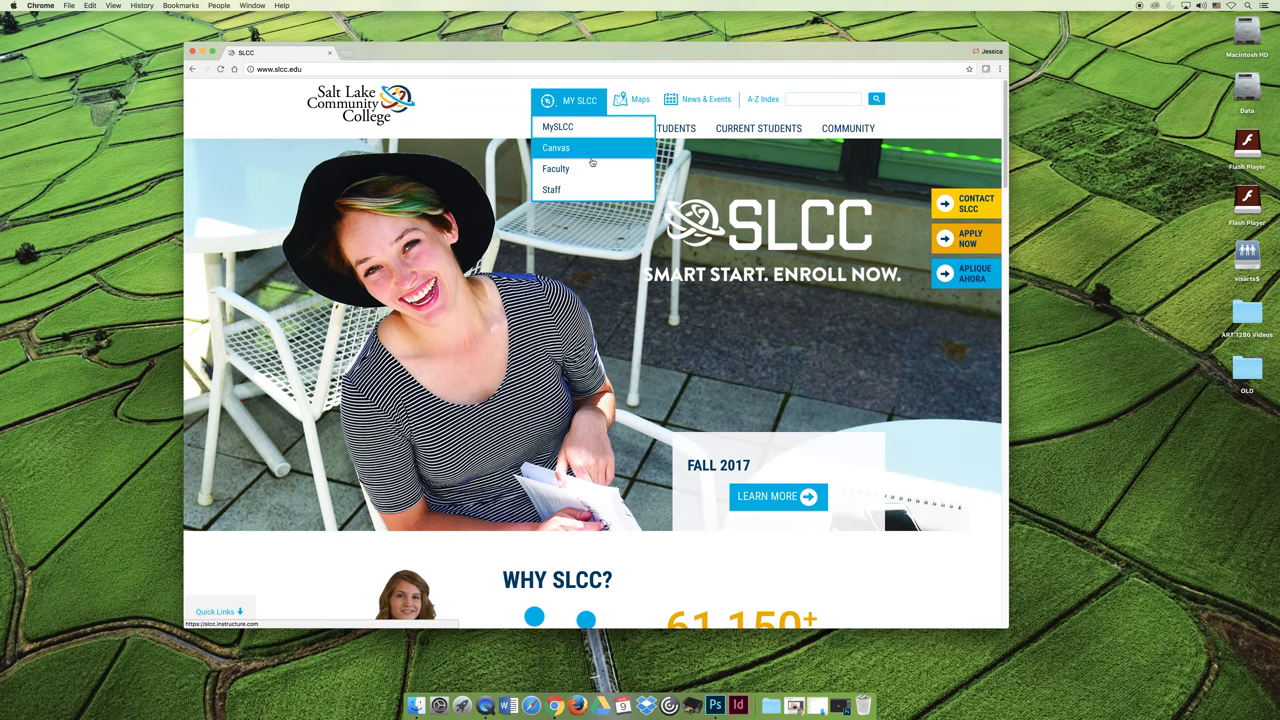
left_click(556, 148)
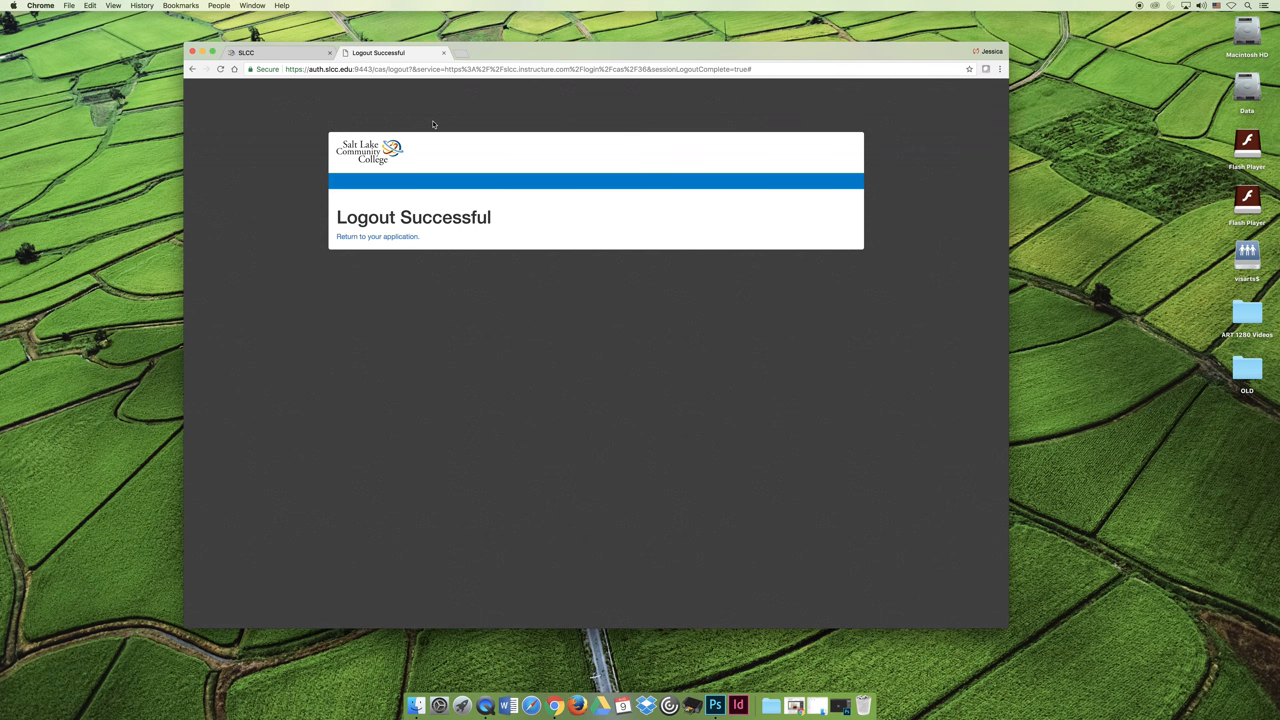
mouse_move(524, 142)
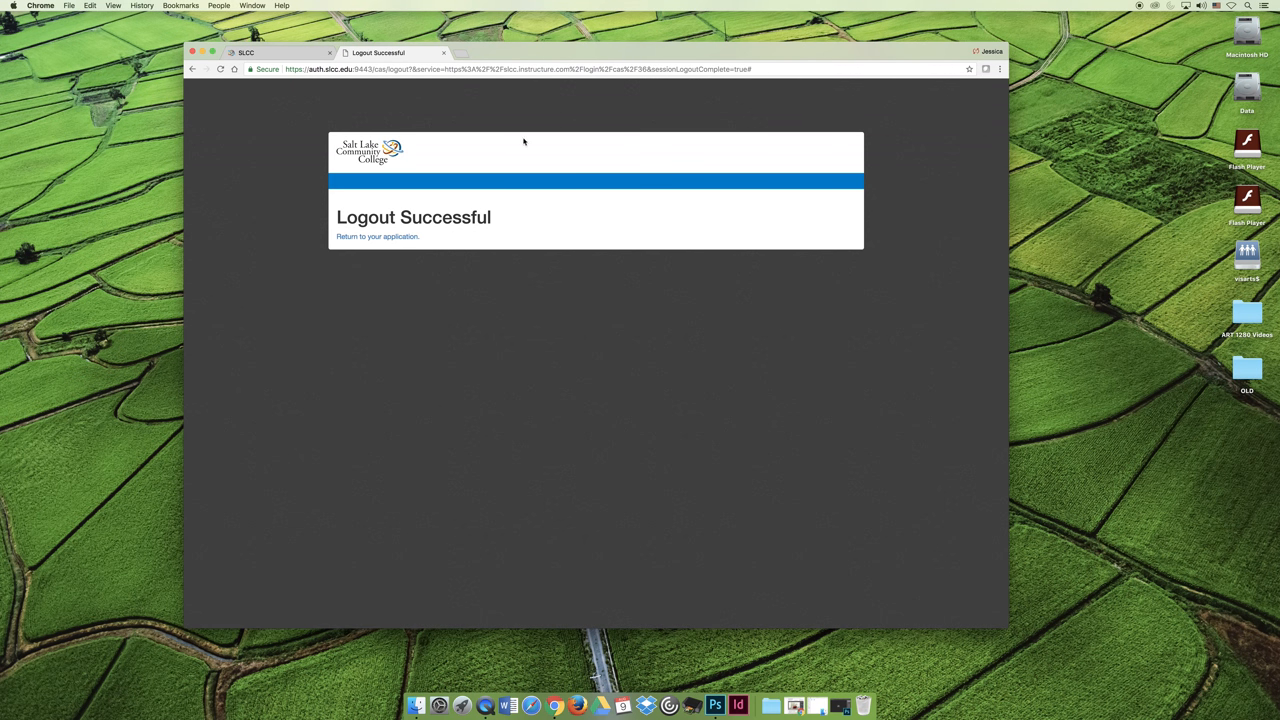
Return to the application and sign in with the saved username to reach the Canvas dashboard
left_click(376, 236)
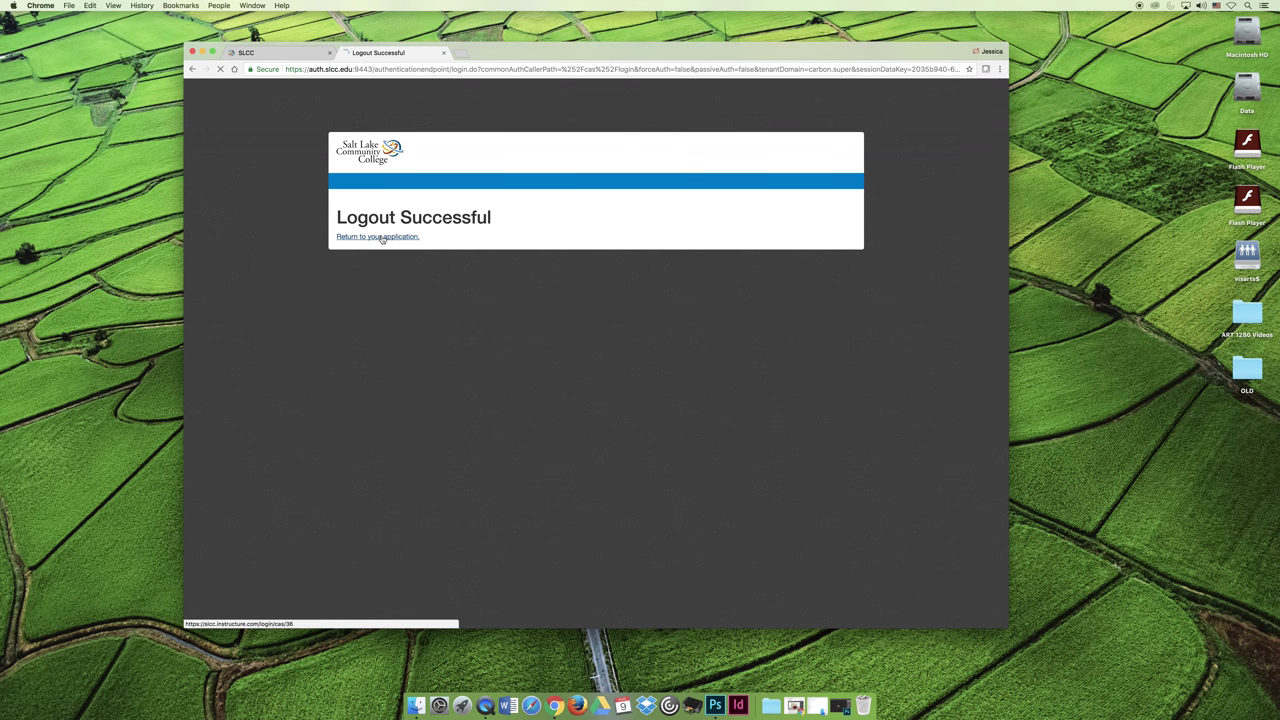
left_click(376, 236)
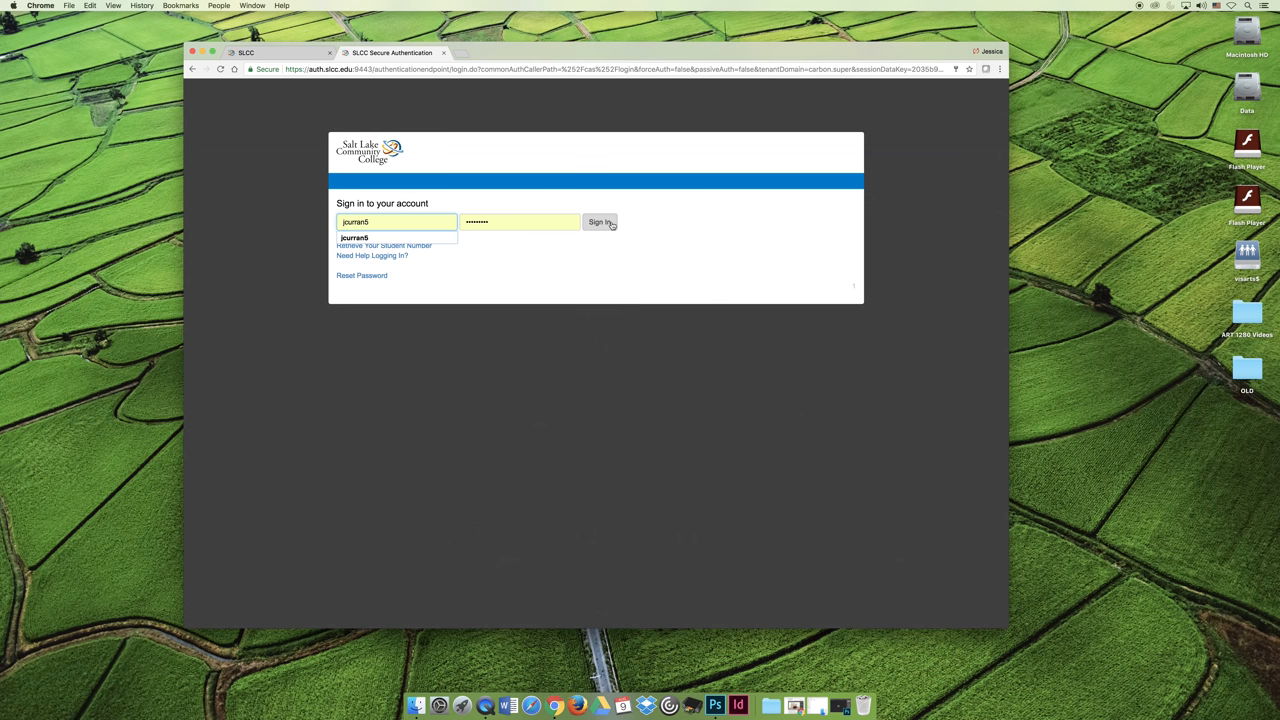
left_click(600, 222)
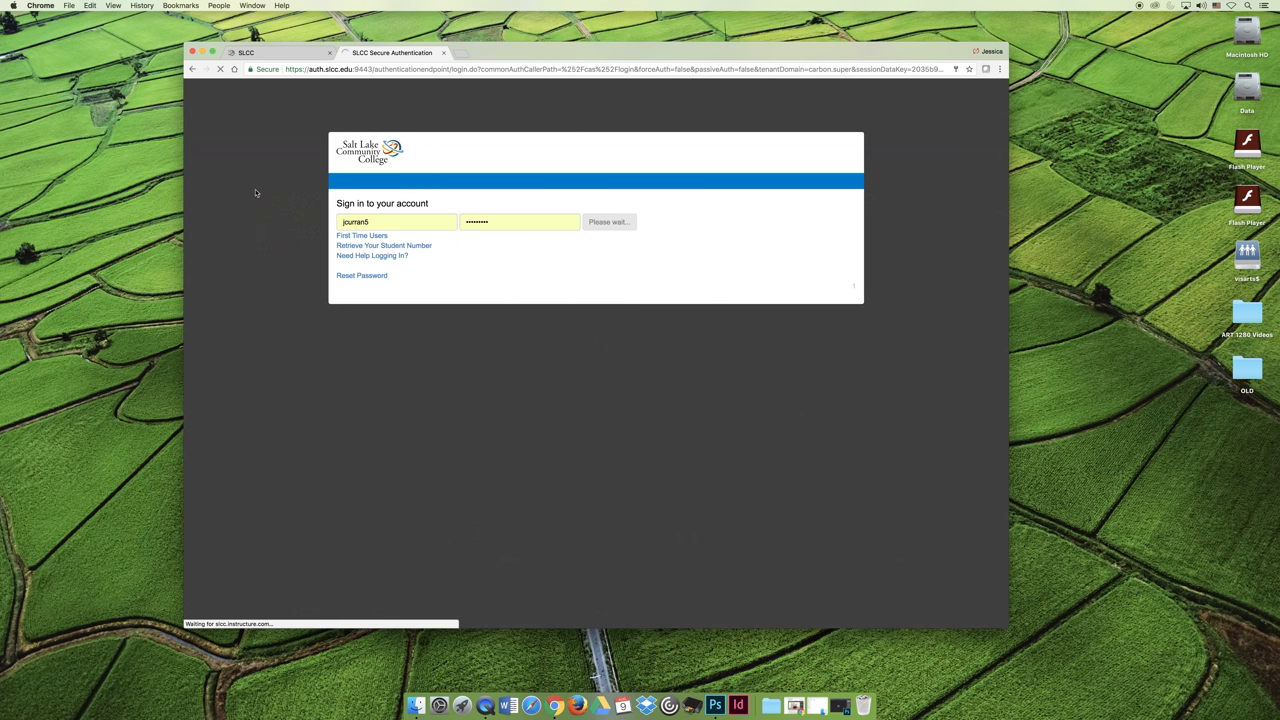
left_click(608, 222)
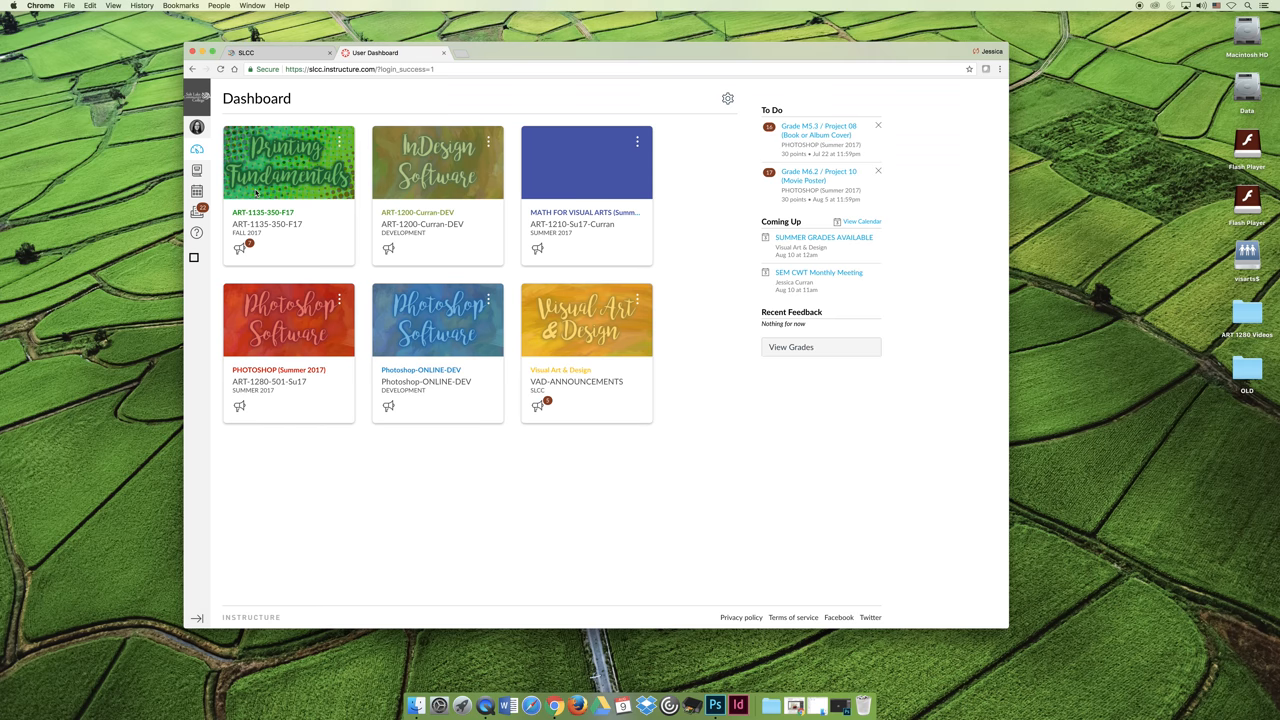
mouse_move(436, 386)
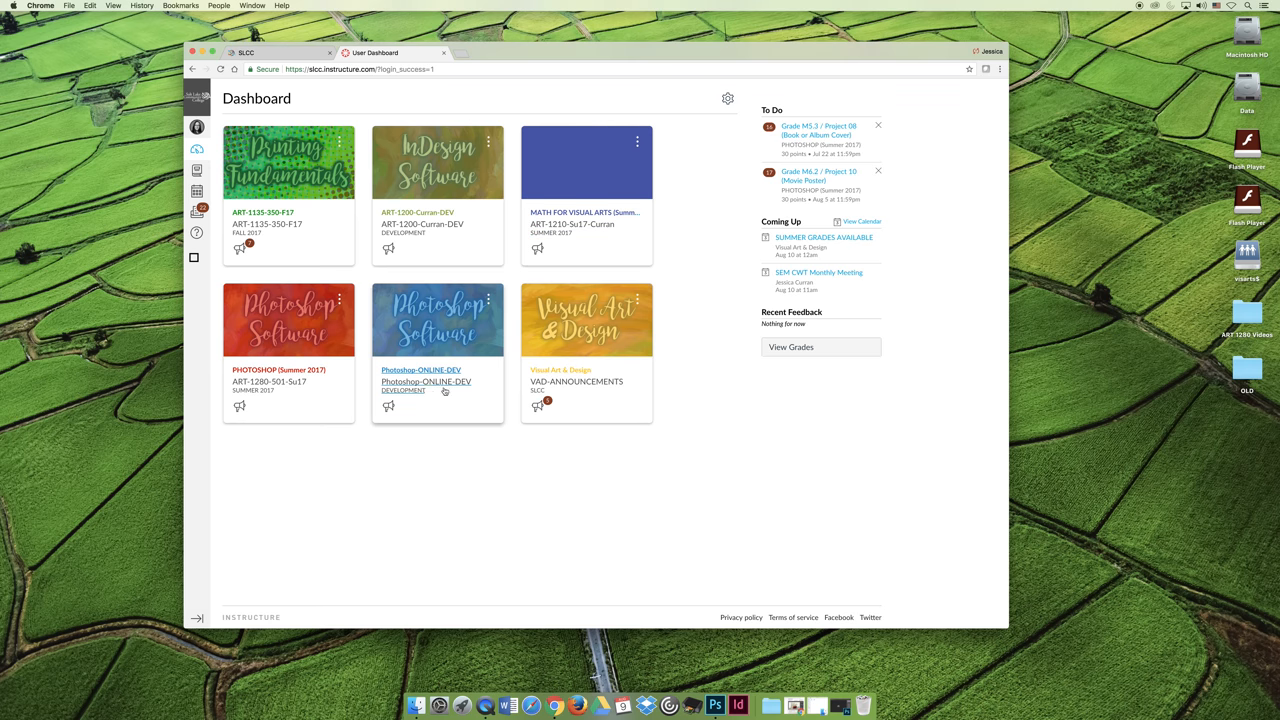
mouse_move(424, 380)
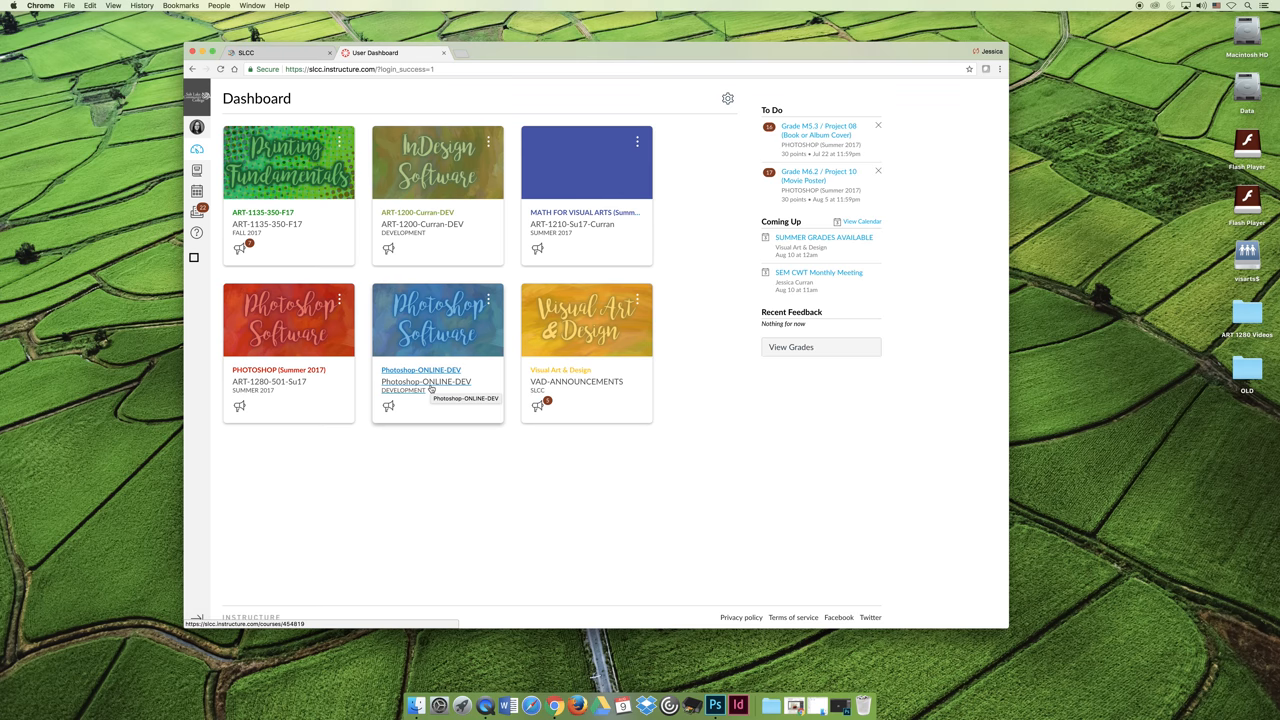
mouse_move(436, 384)
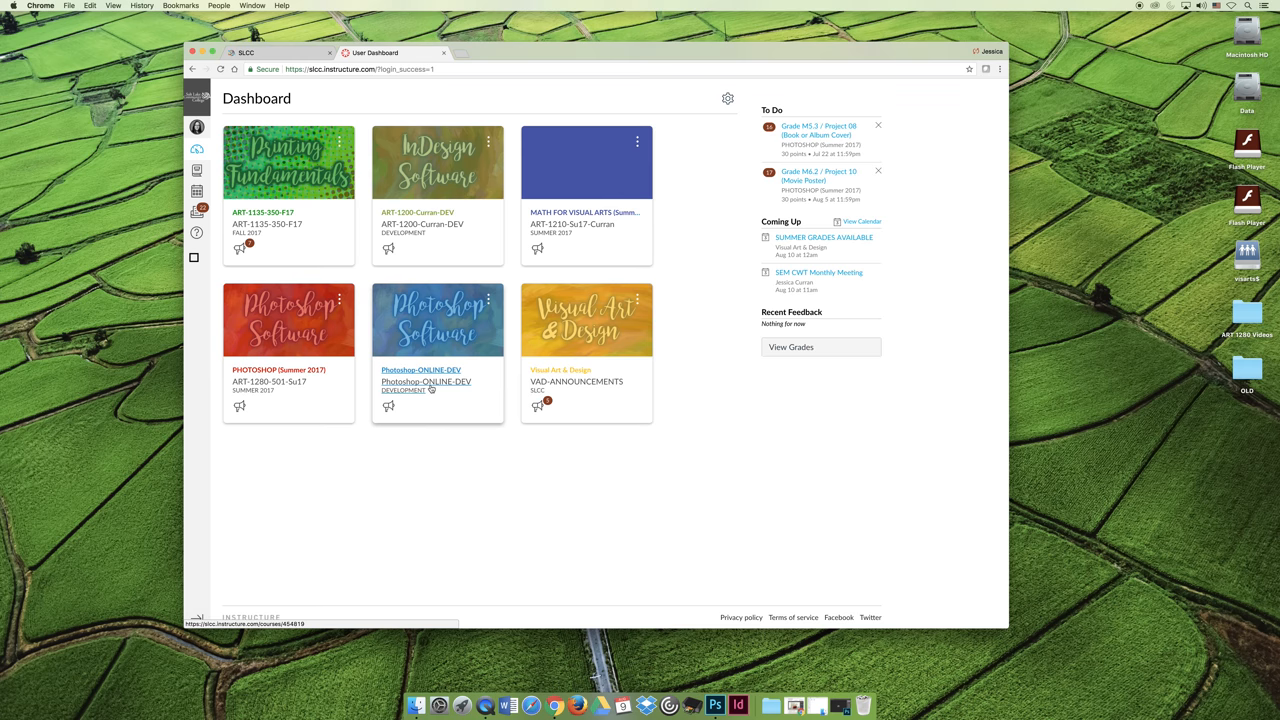
mouse_move(196, 170)
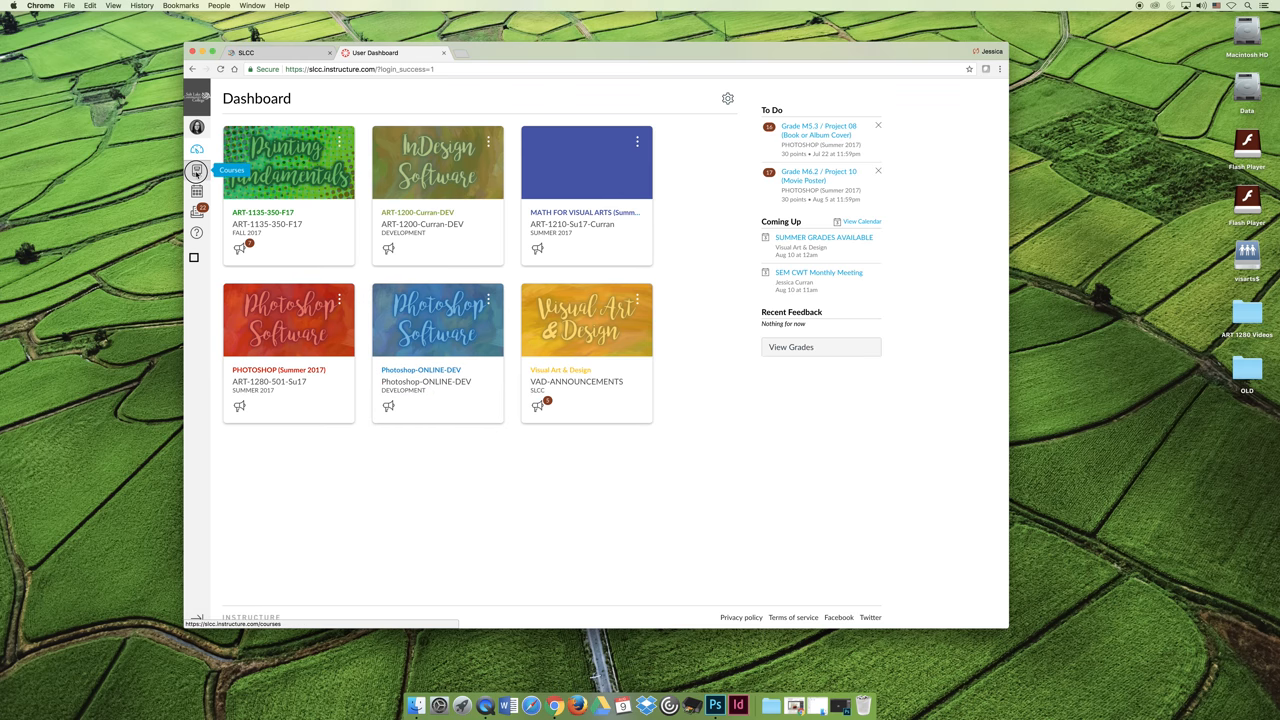
left_click(196, 170)
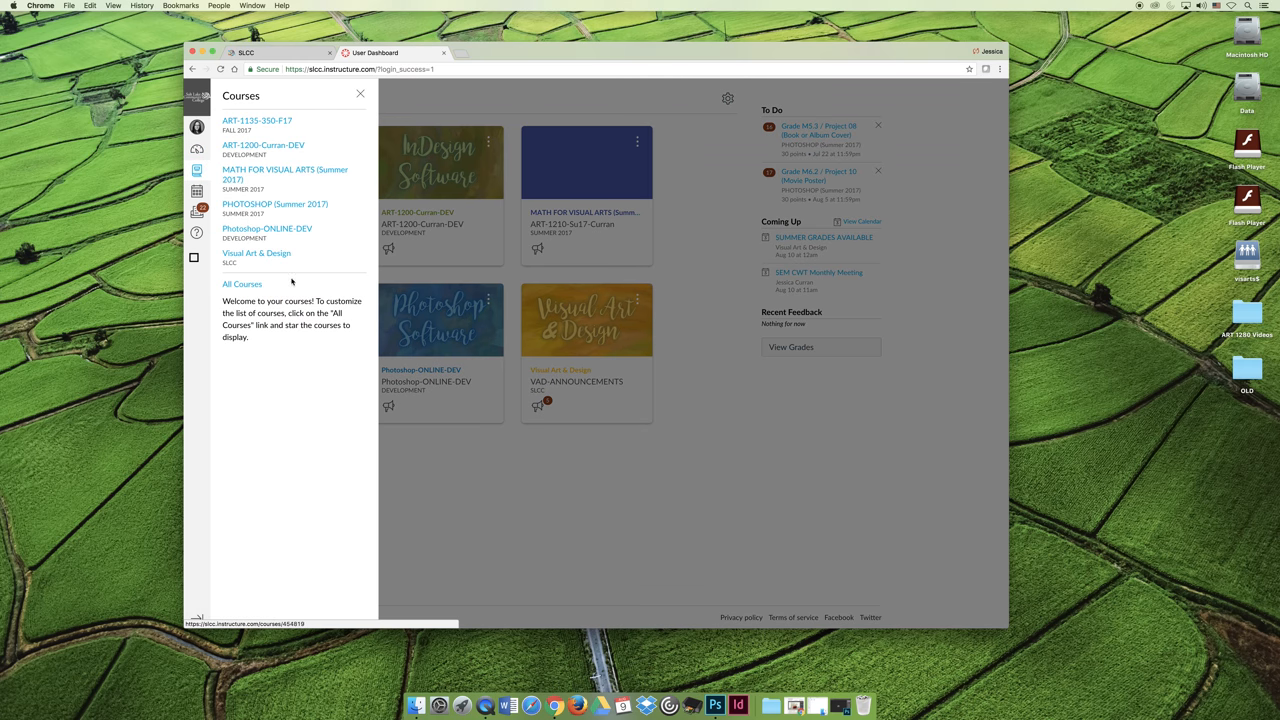
left_click(242, 284)
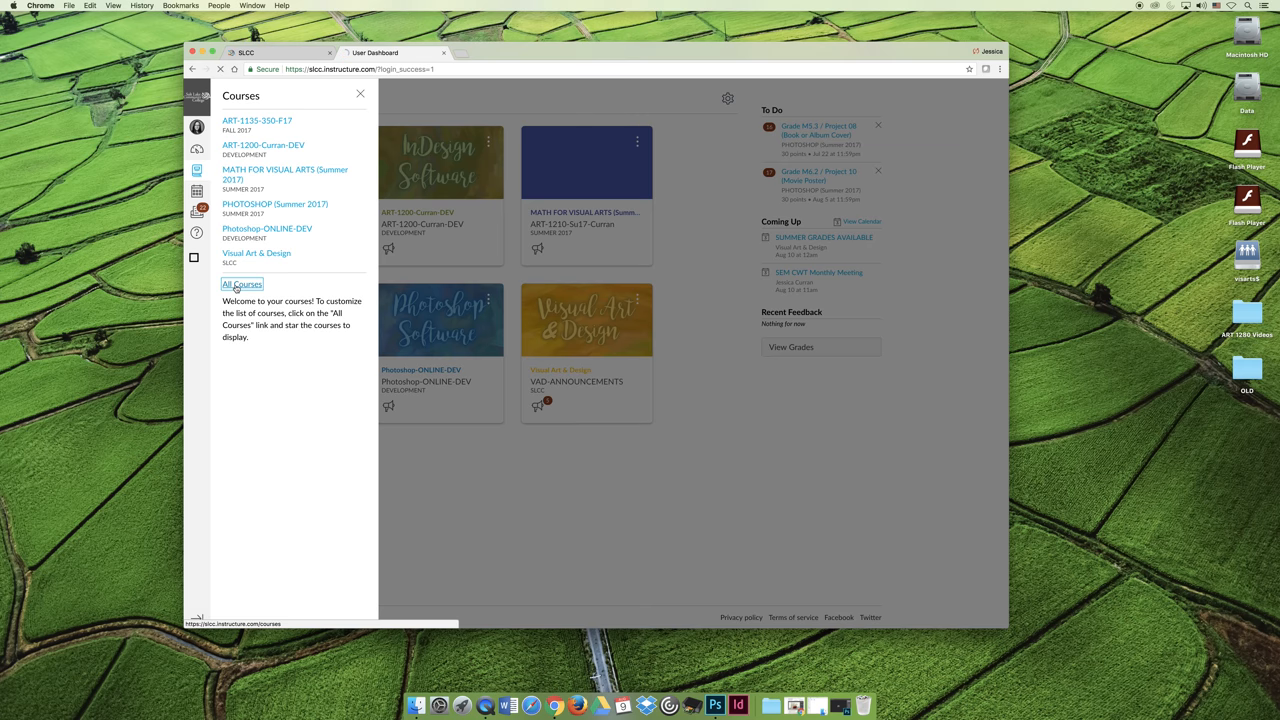
left_click(242, 284)
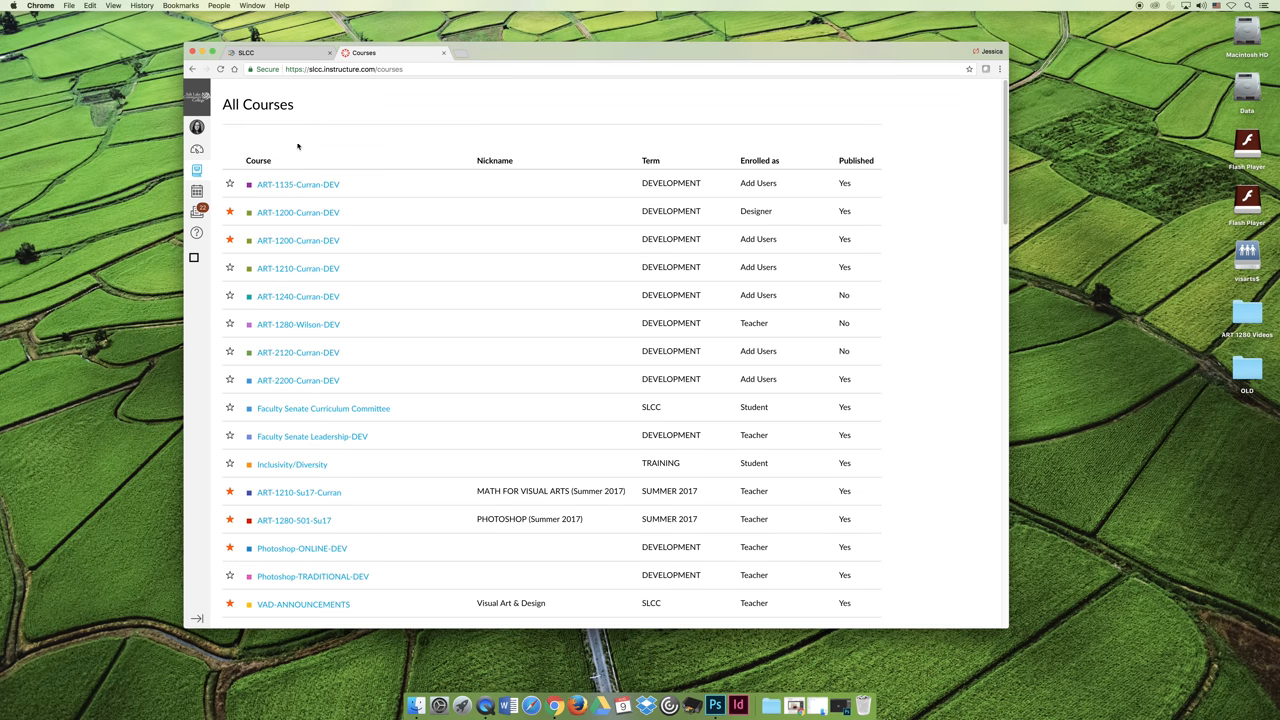
left_click(196, 148)
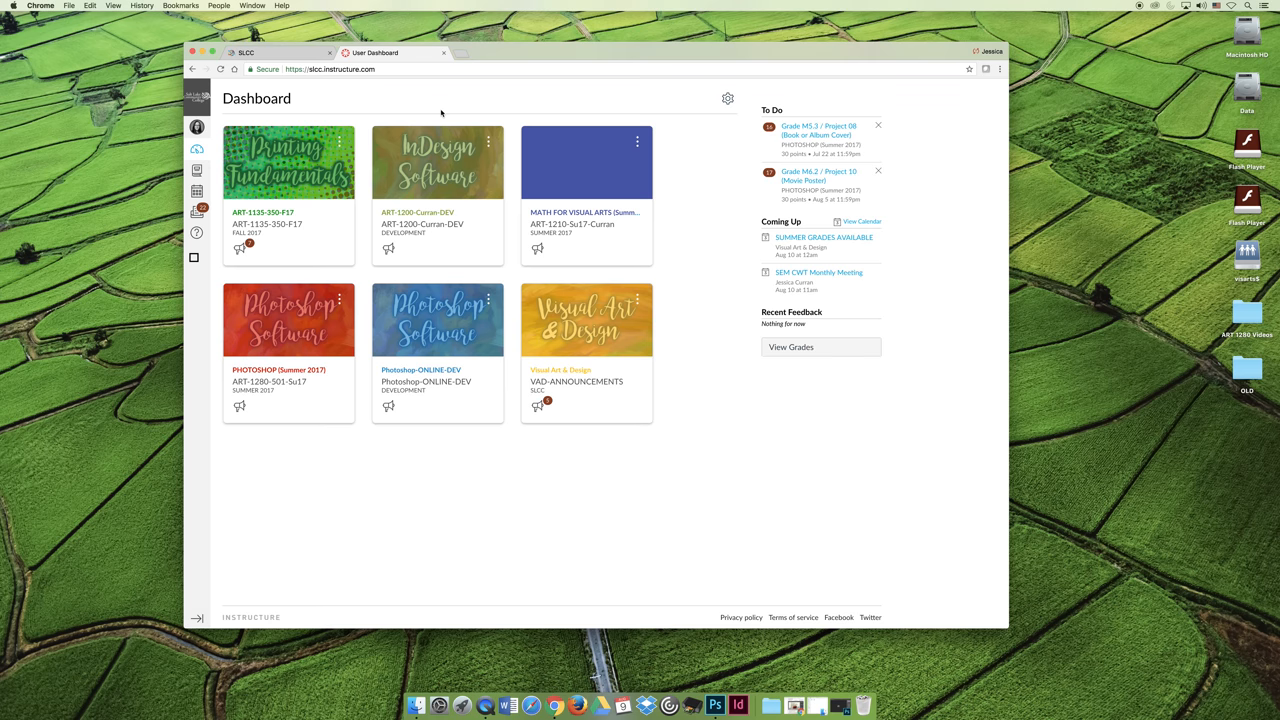
mouse_move(196, 170)
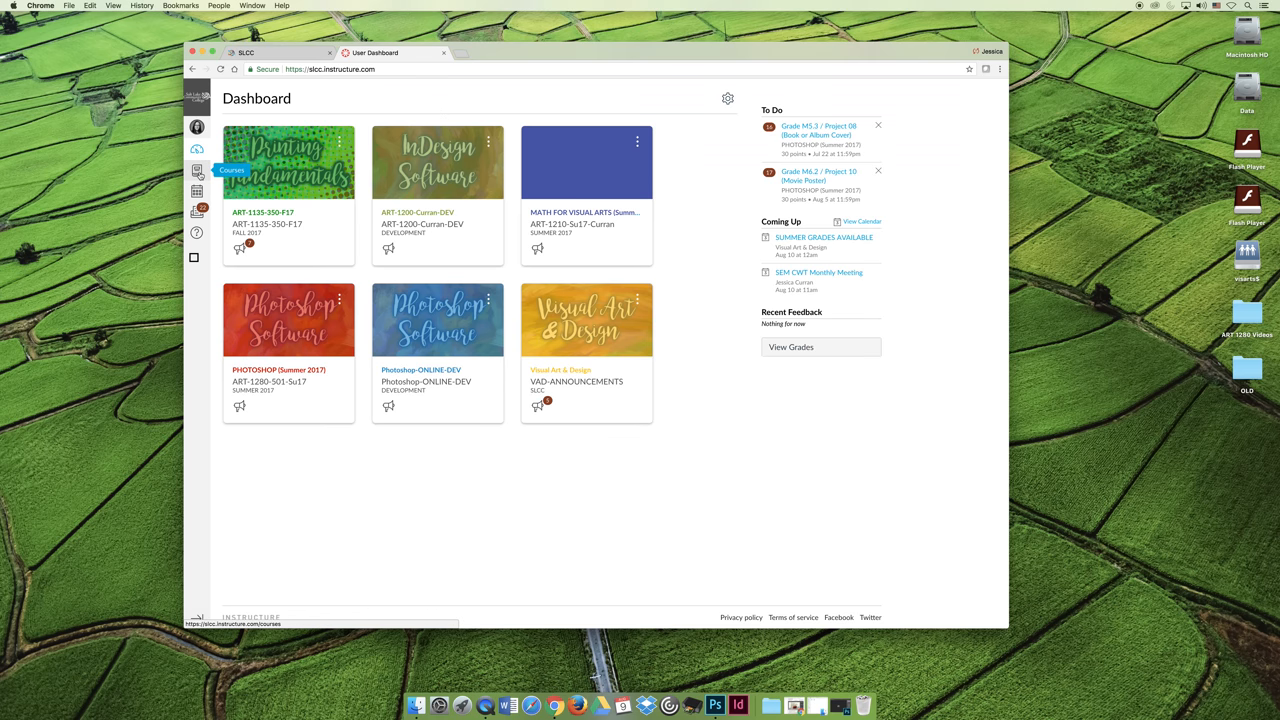
mouse_move(384, 108)
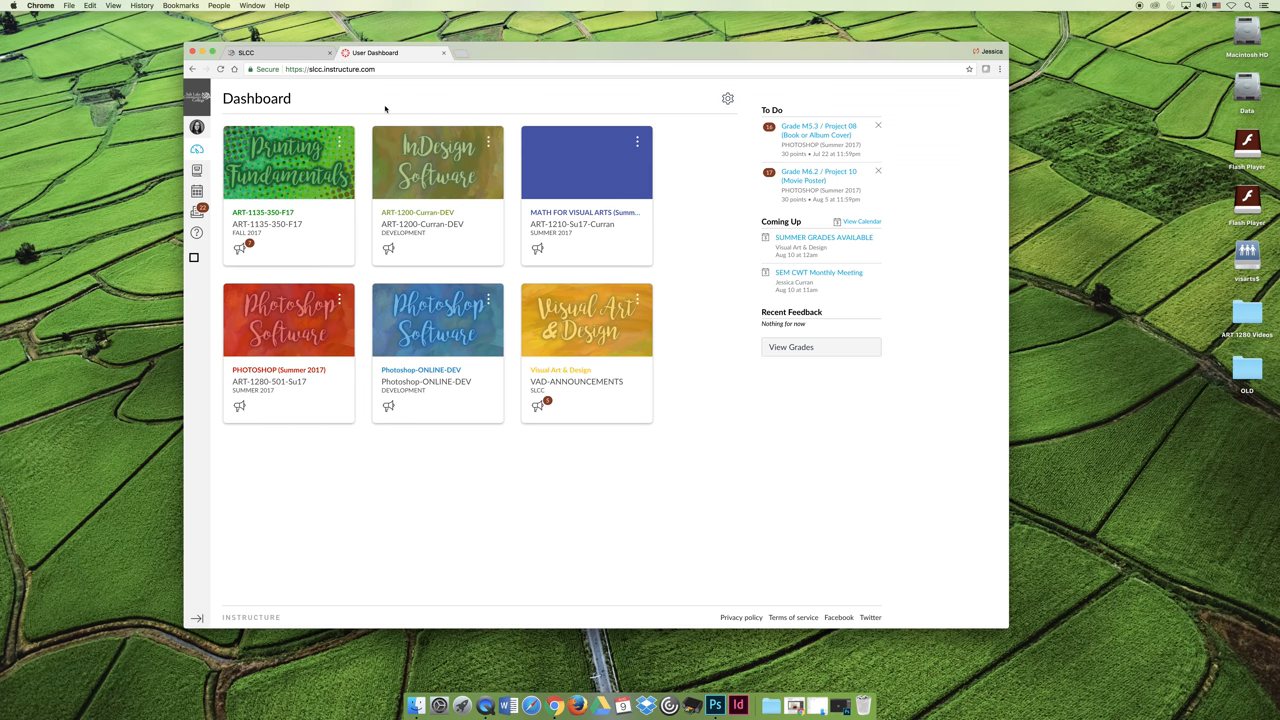
mouse_move(420, 376)
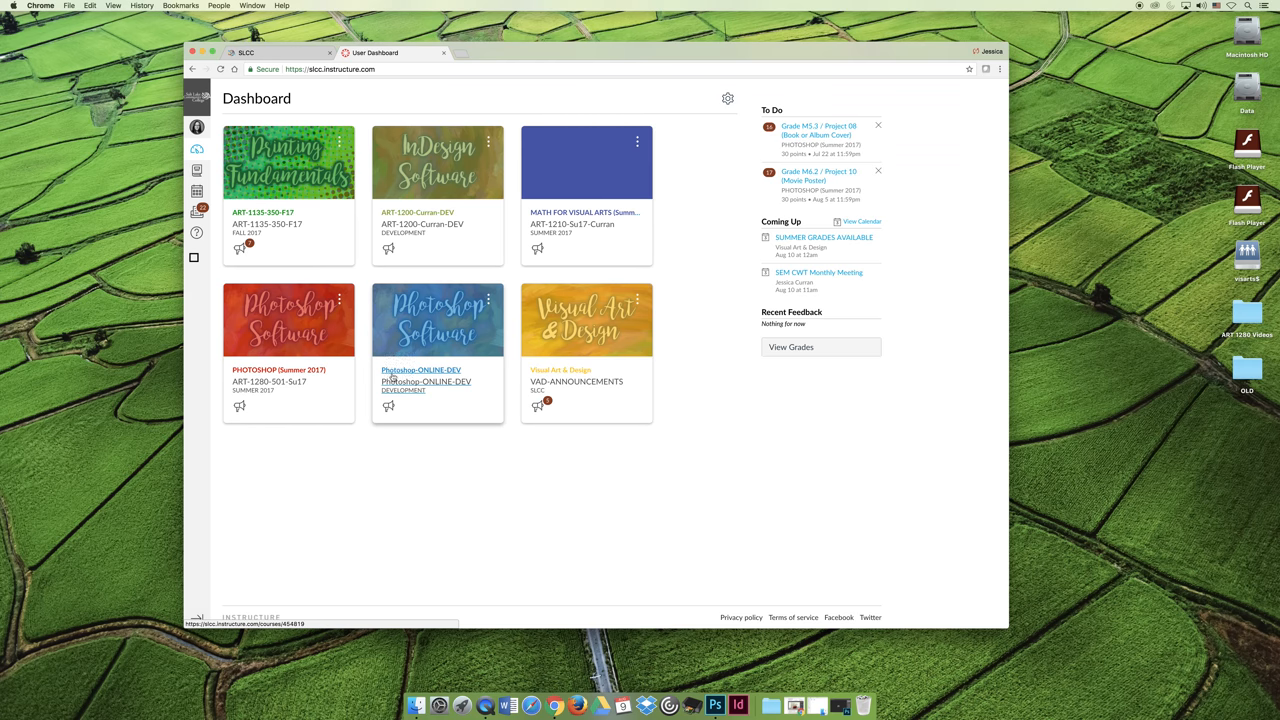
mouse_move(424, 380)
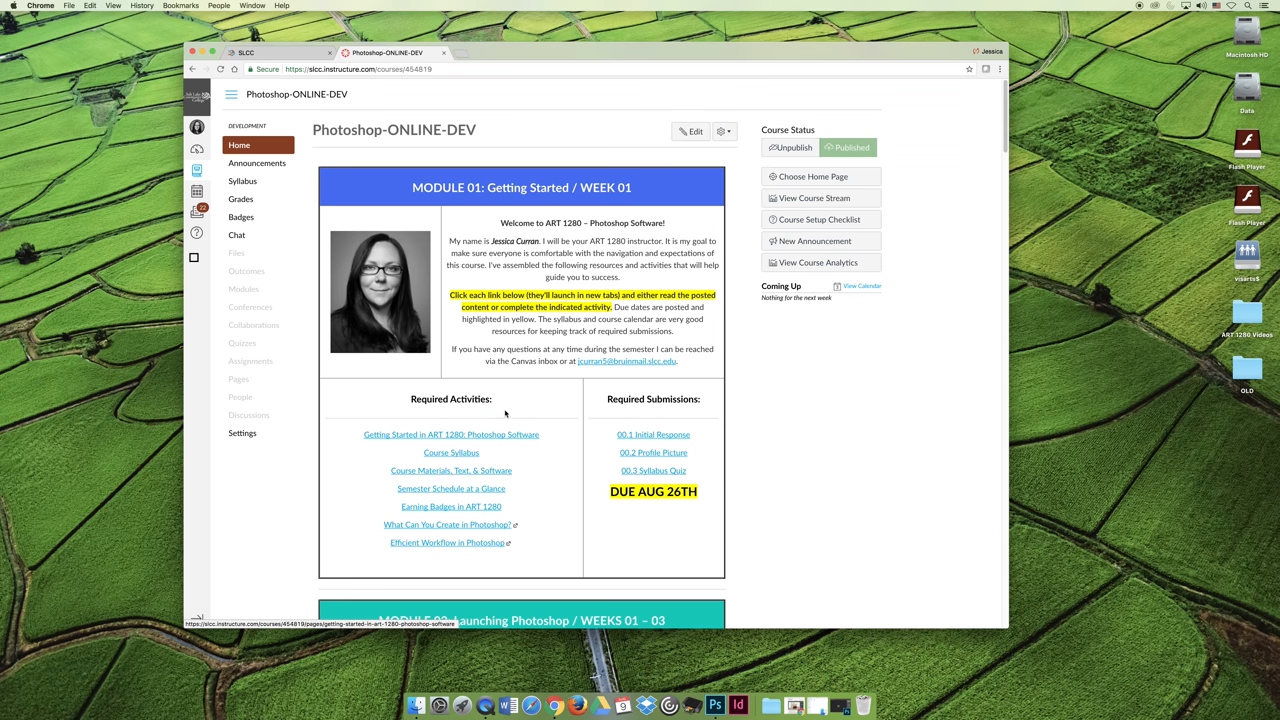
mouse_move(828, 412)
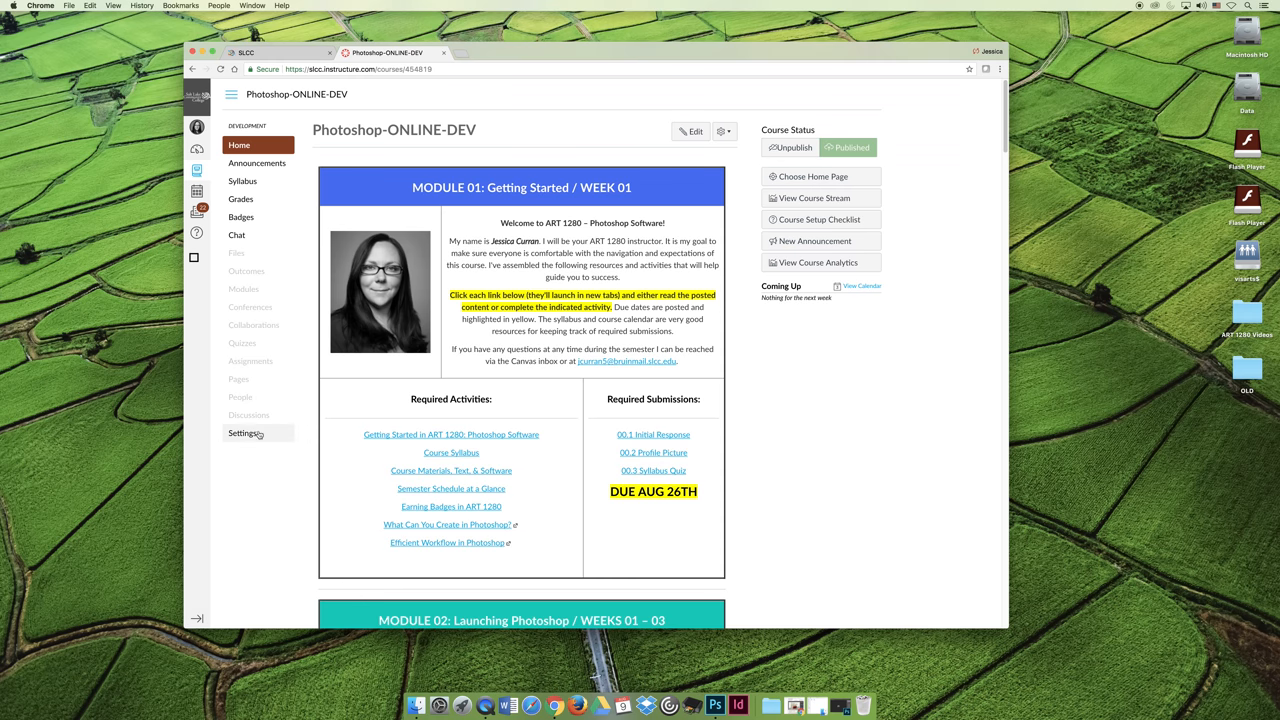
Switch the Photoshop-ONLINE-DEV course into Student View from its Settings page
left_click(244, 432)
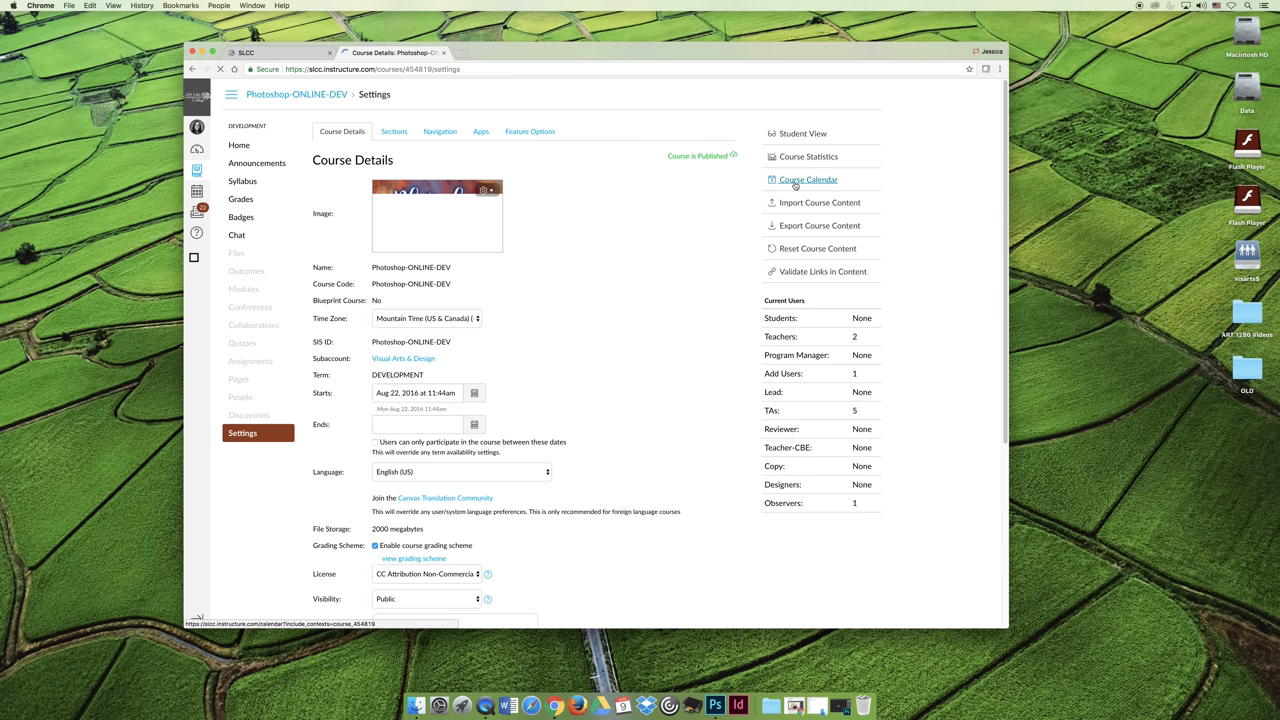
left_click(802, 132)
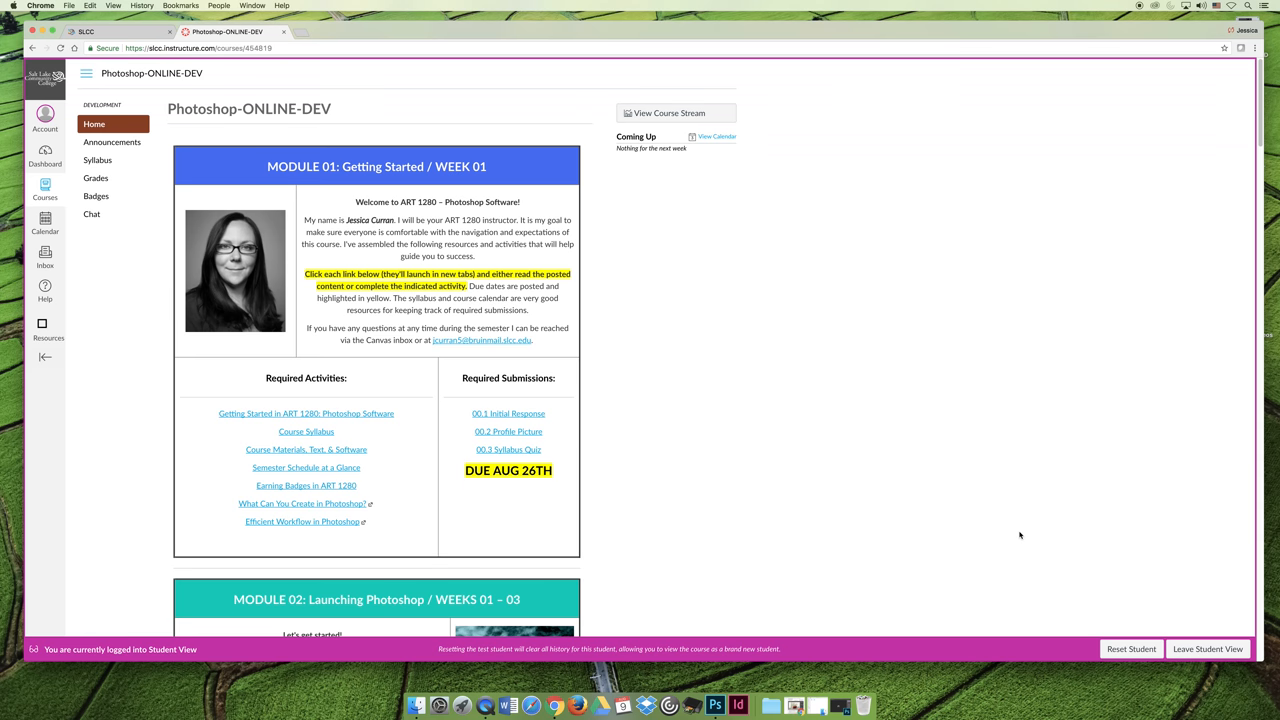
mouse_move(930, 540)
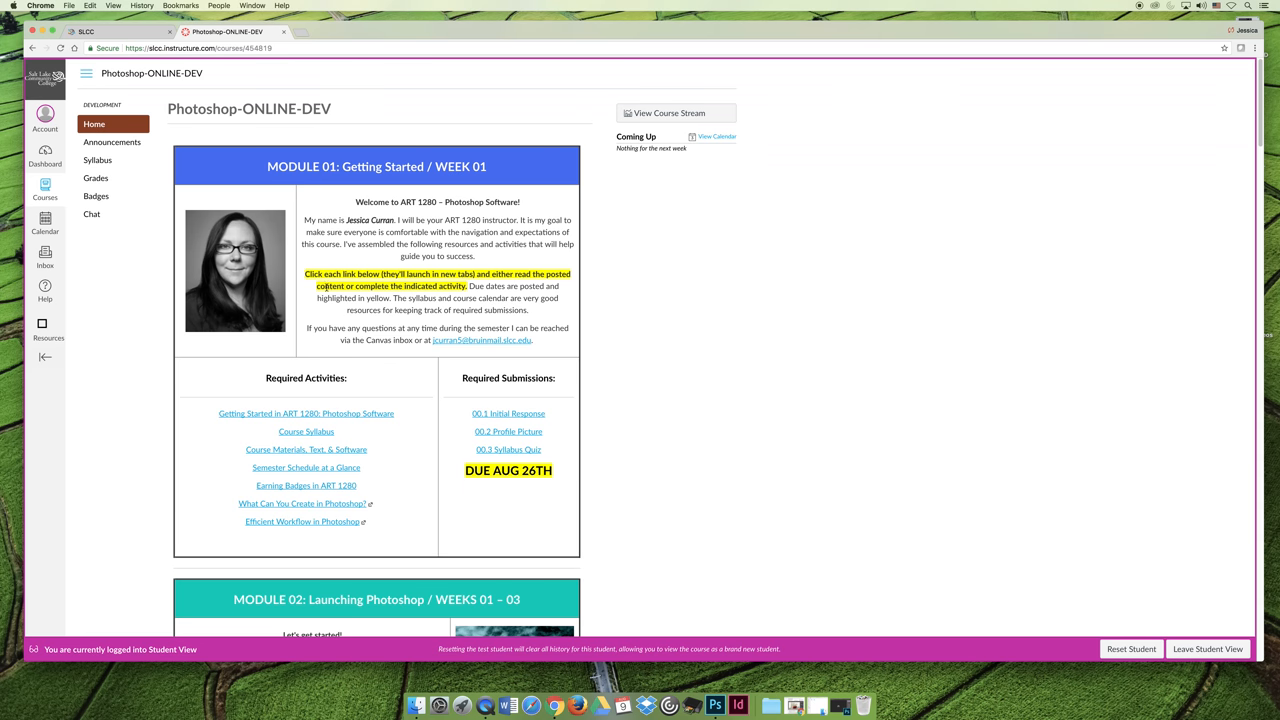
mouse_move(668, 332)
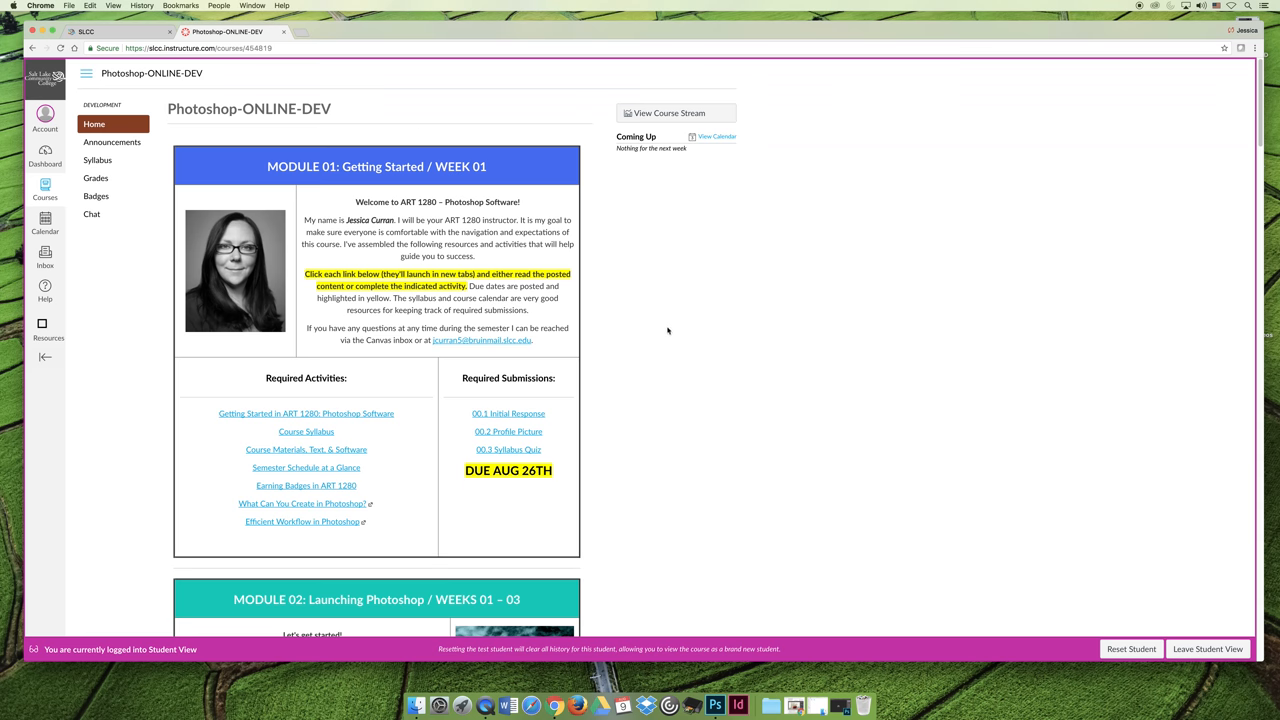
scroll("down", 3)
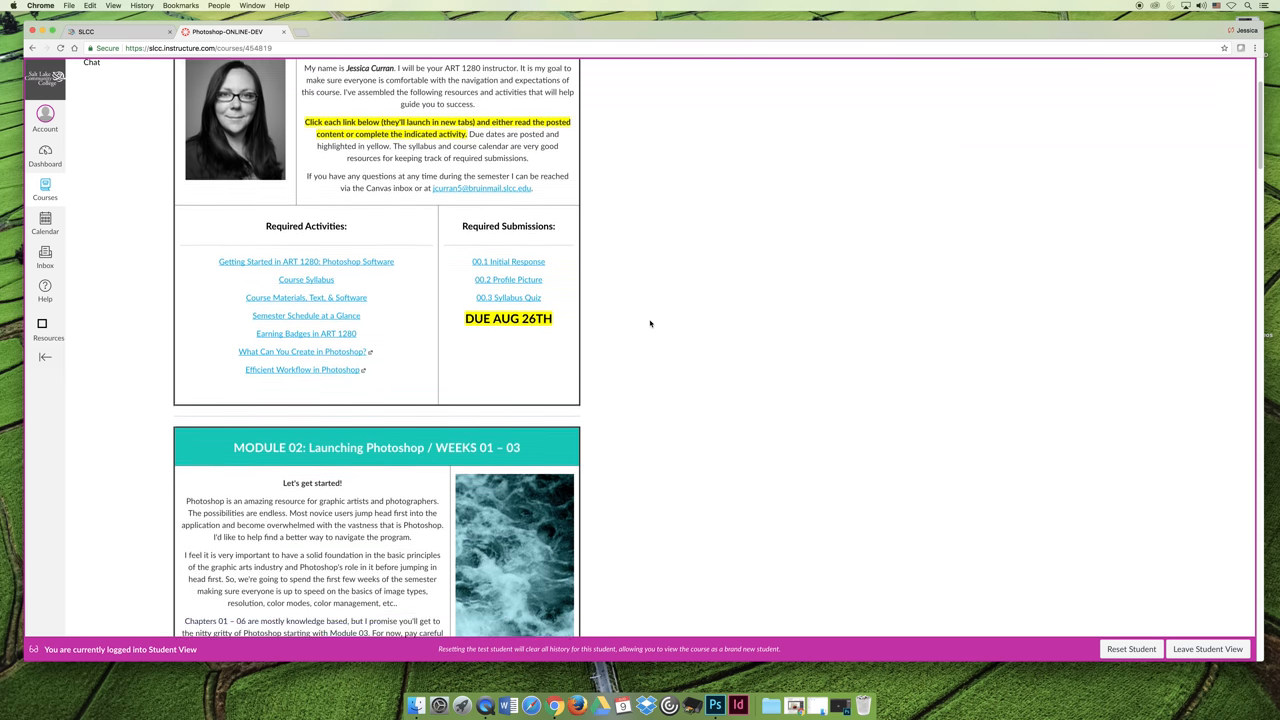
scroll("down", 3)
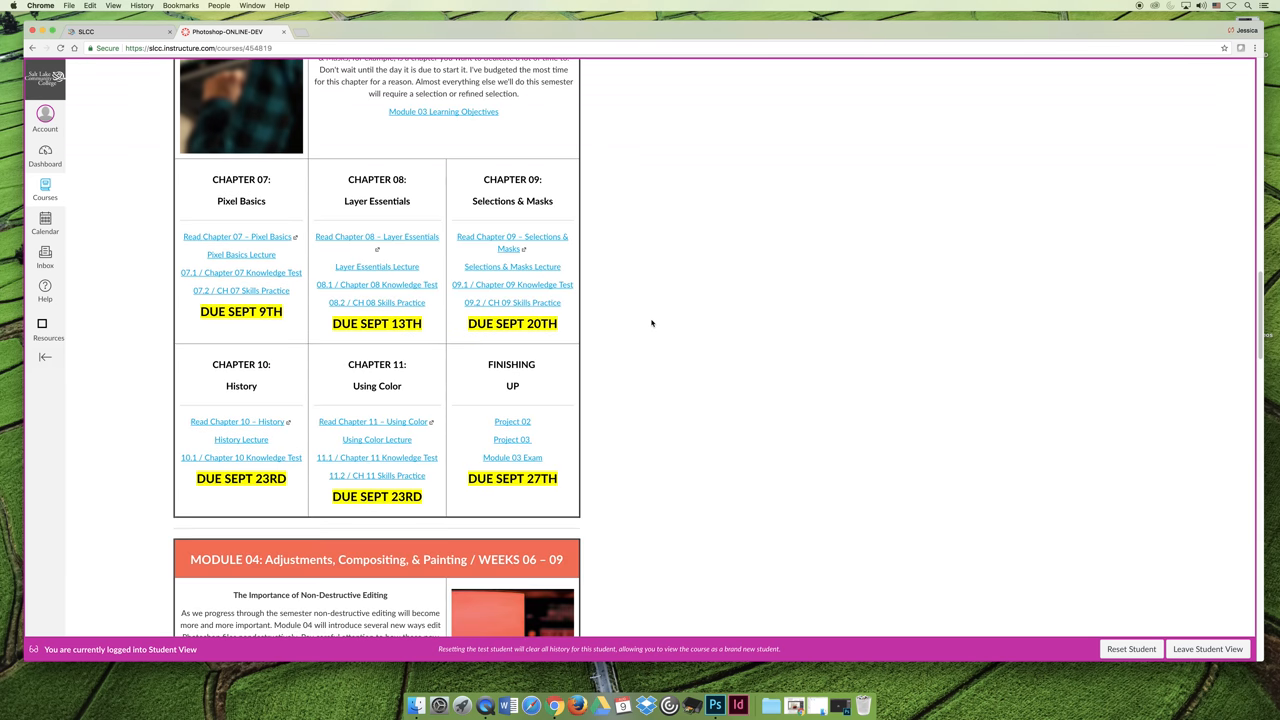
scroll("down", 3)
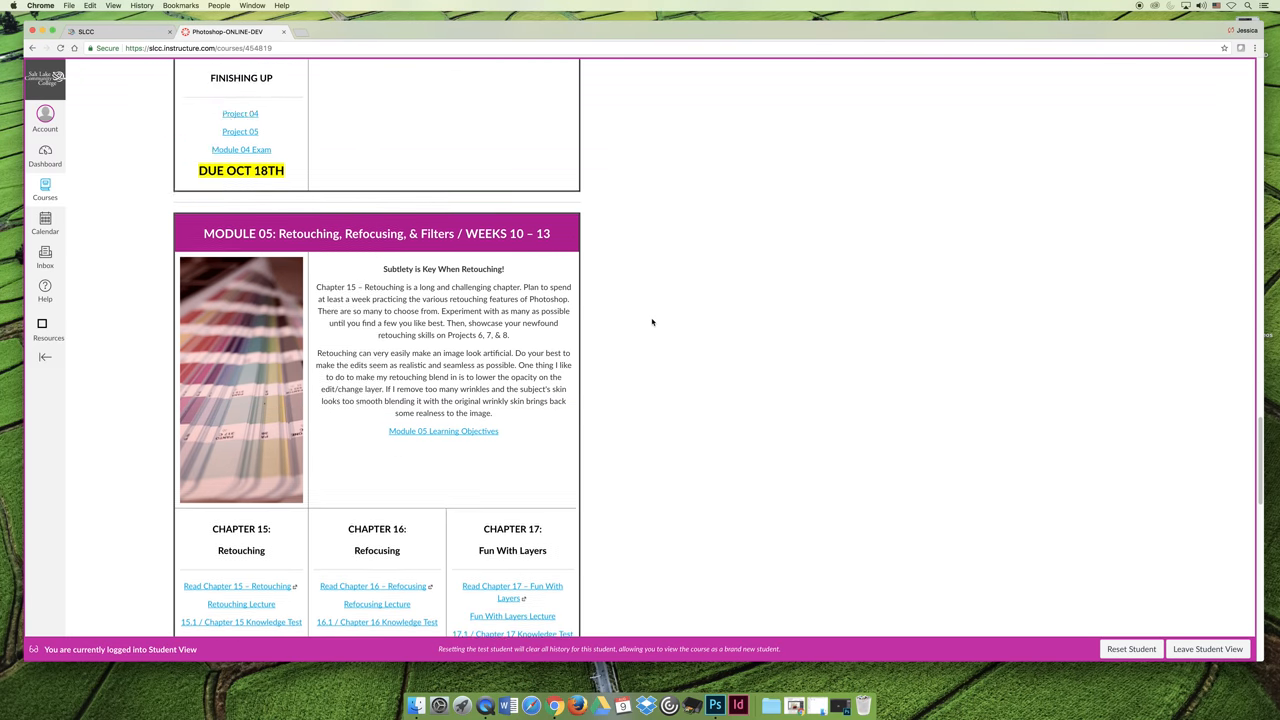
scroll("down", 3)
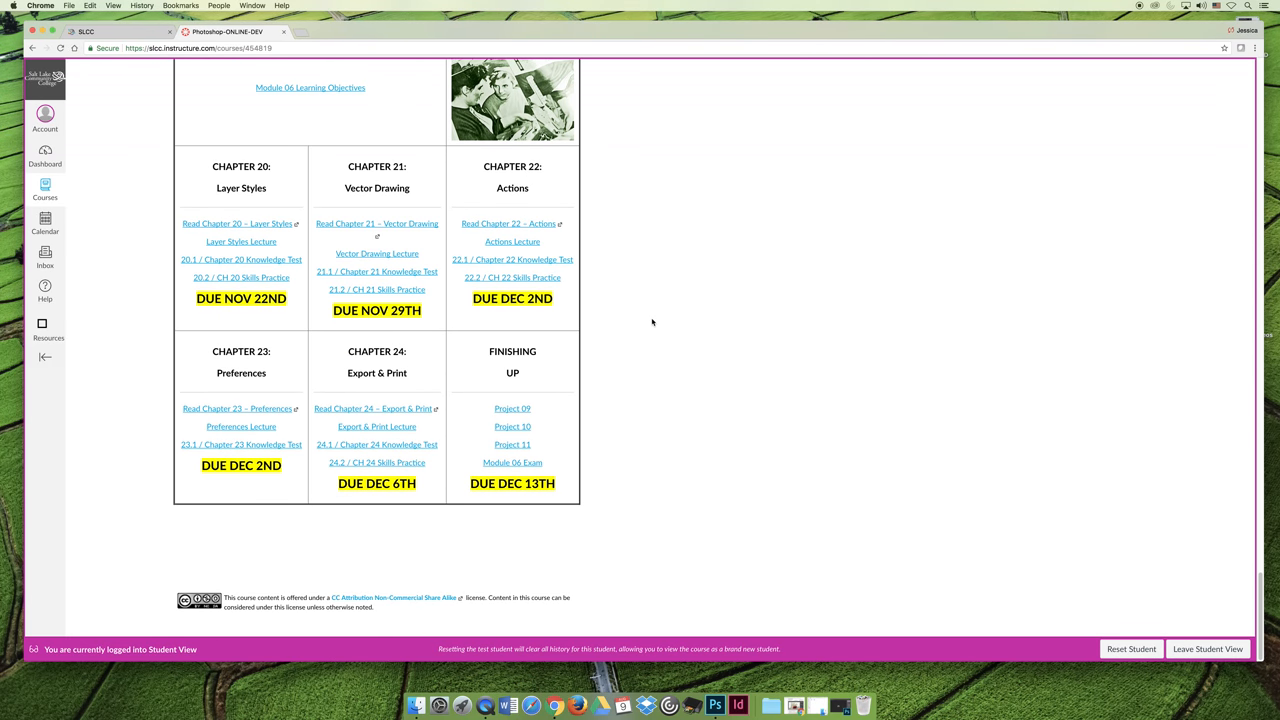
left_click(94, 124)
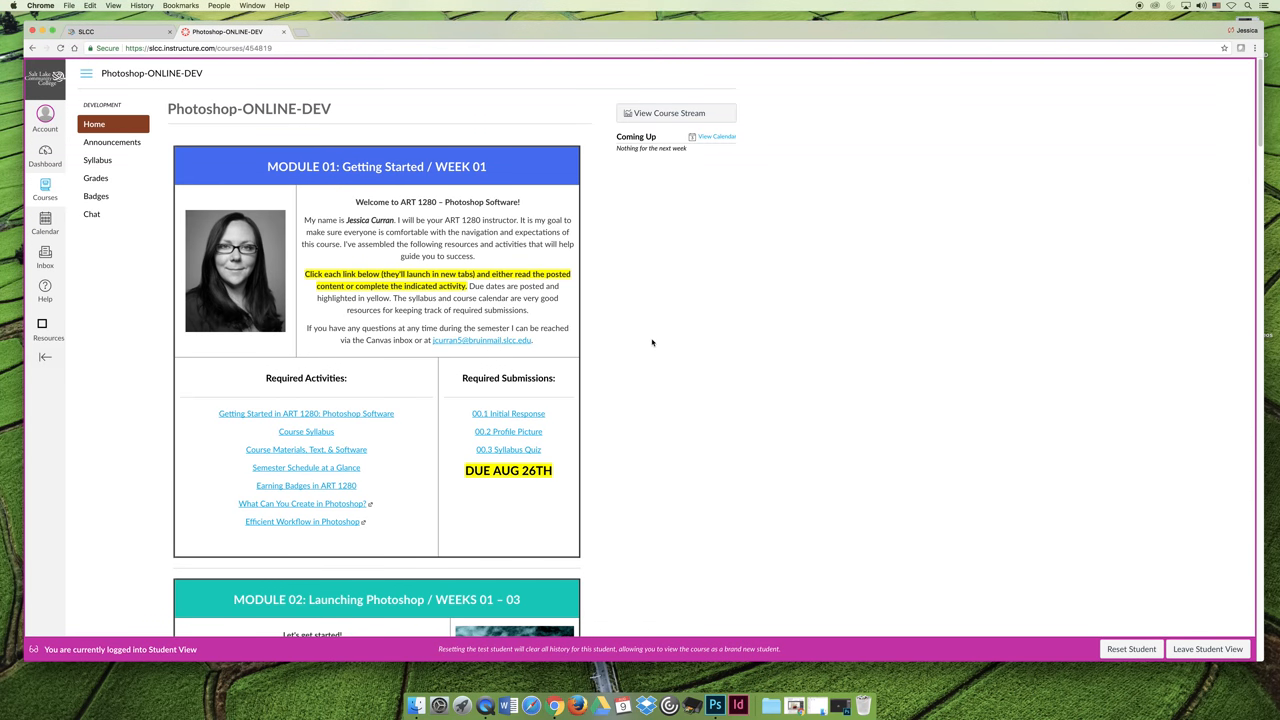